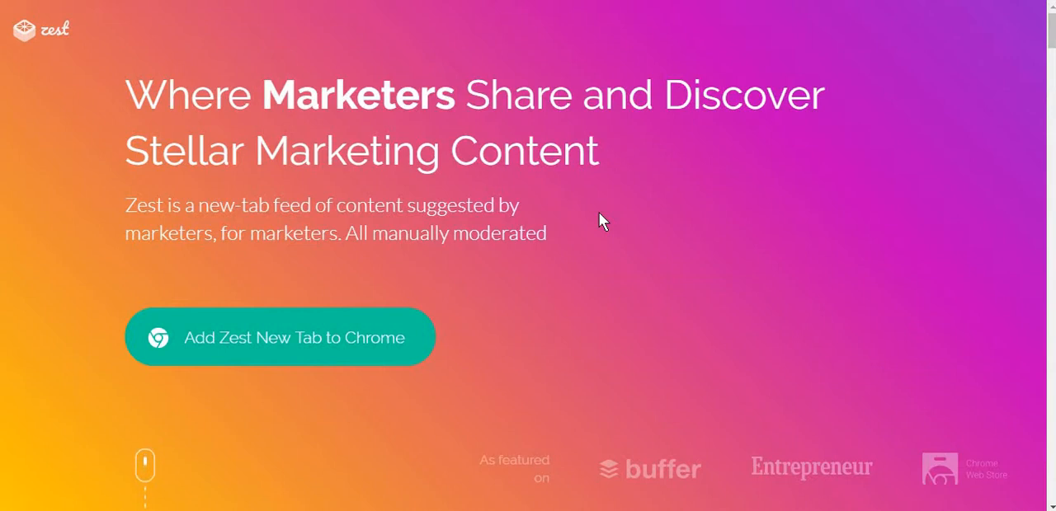
{"action": "mouse_move", "coordinate": [533, 305]}
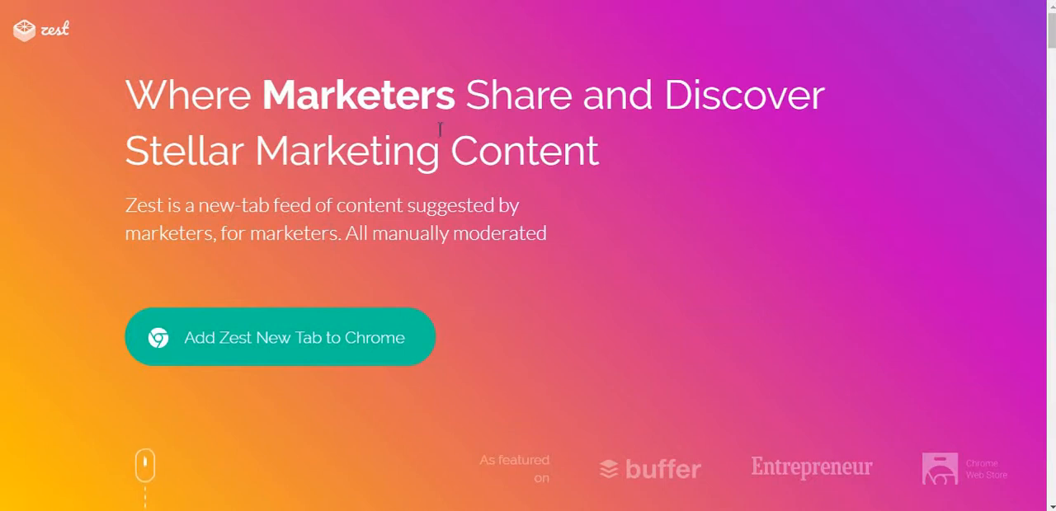
{"action": "mouse_move", "coordinate": [70, 65]}
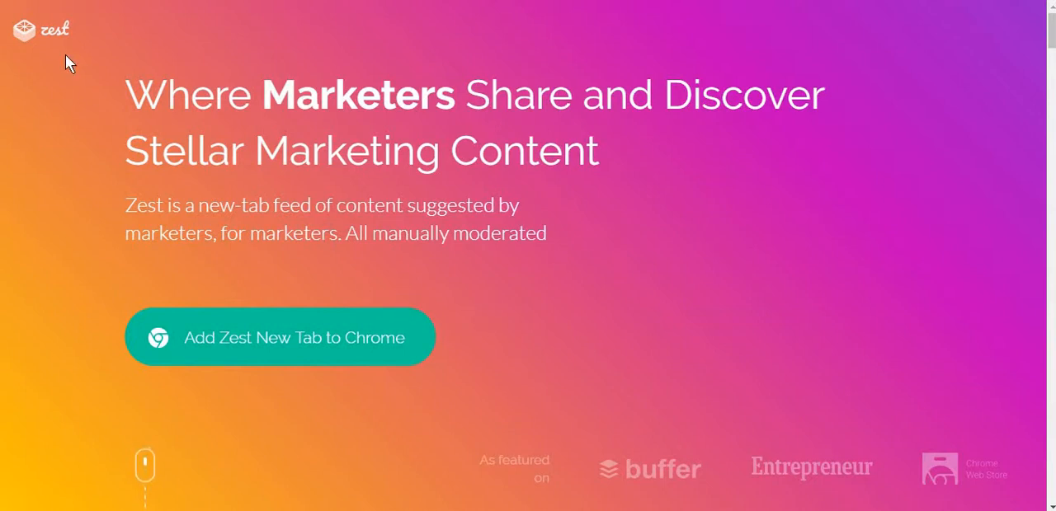
{"action": "mouse_move", "coordinate": [422, 224]}
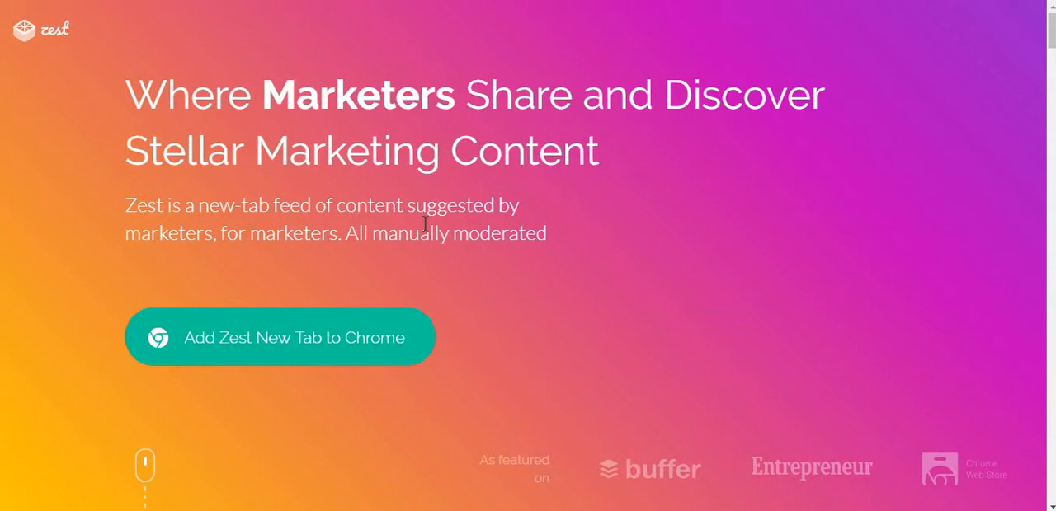
{"action": "mouse_move", "coordinate": [574, 241]}
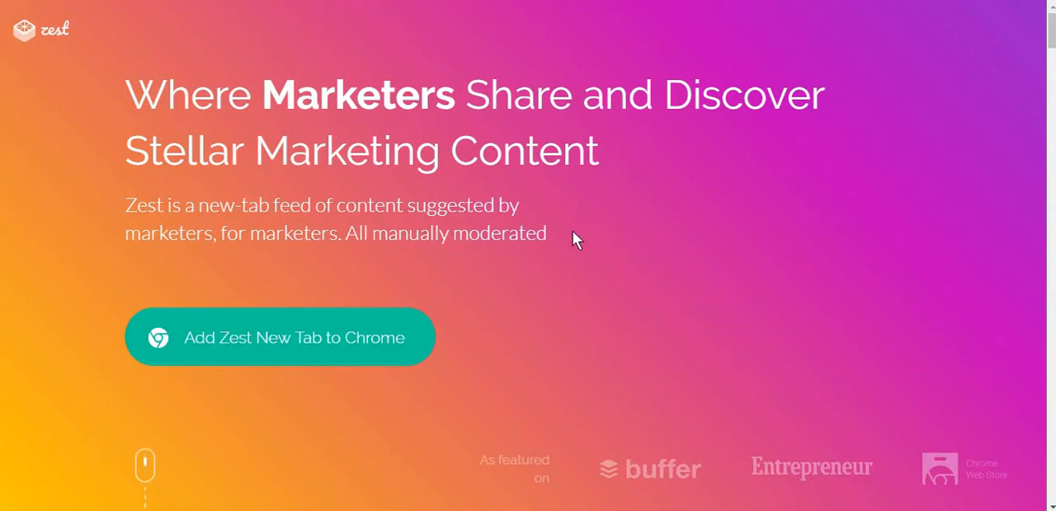
{"action": "mouse_move", "coordinate": [570, 247]}
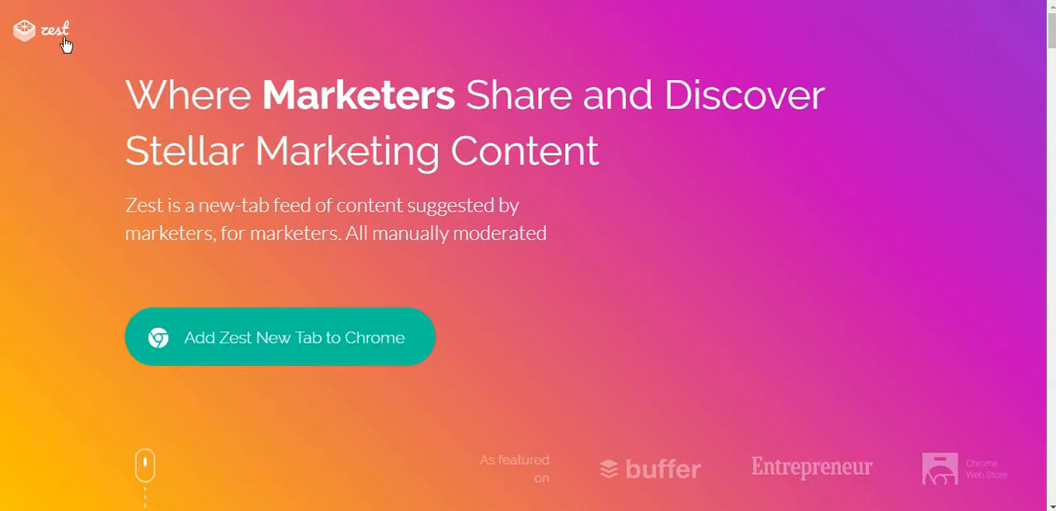
{"action": "mouse_move", "coordinate": [211, 353]}
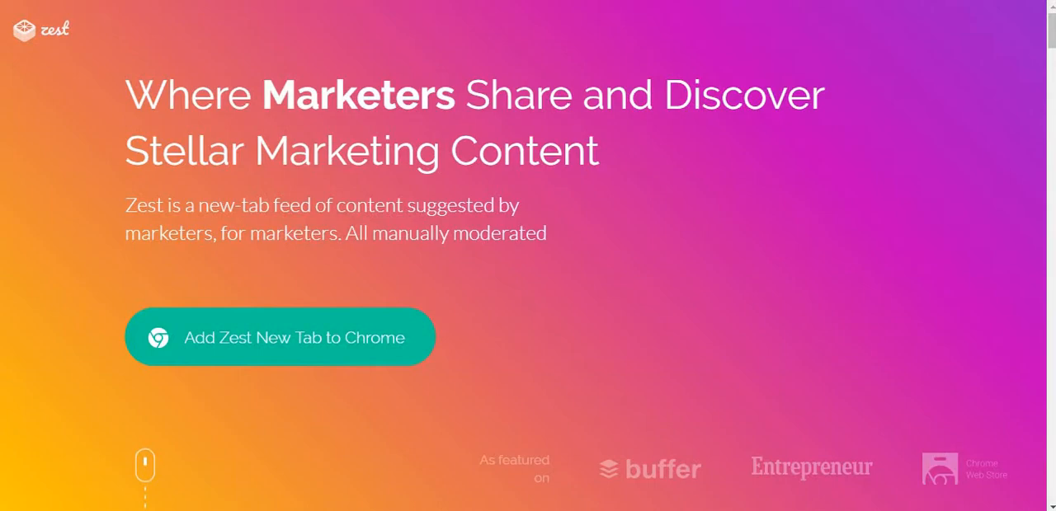
- Load the Zest new-tab feed of Paid-tagged marketing articles and browse down it
{"action": "left_click", "coordinate": [280, 337]}
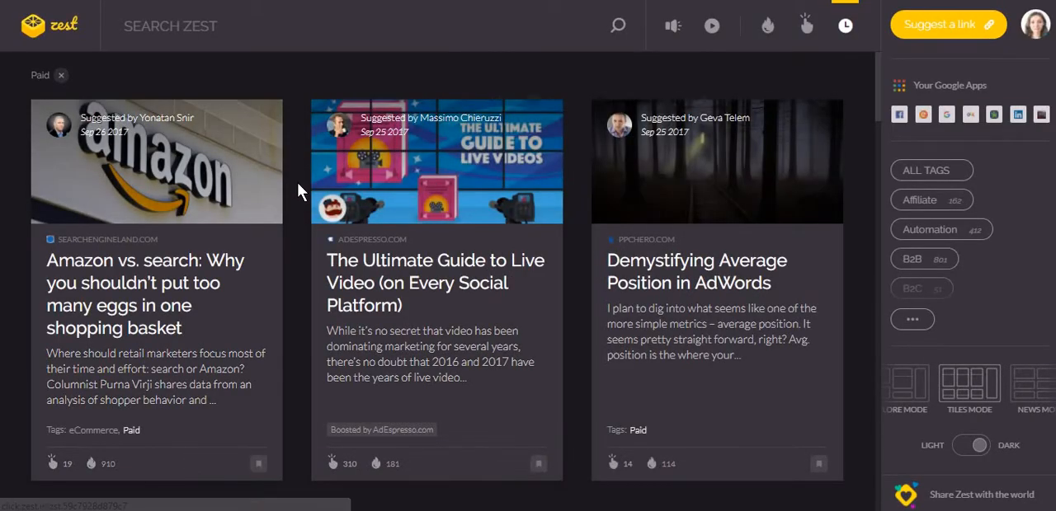
{"action": "scroll", "scroll_direction": "down", "scroll_amount": 3}
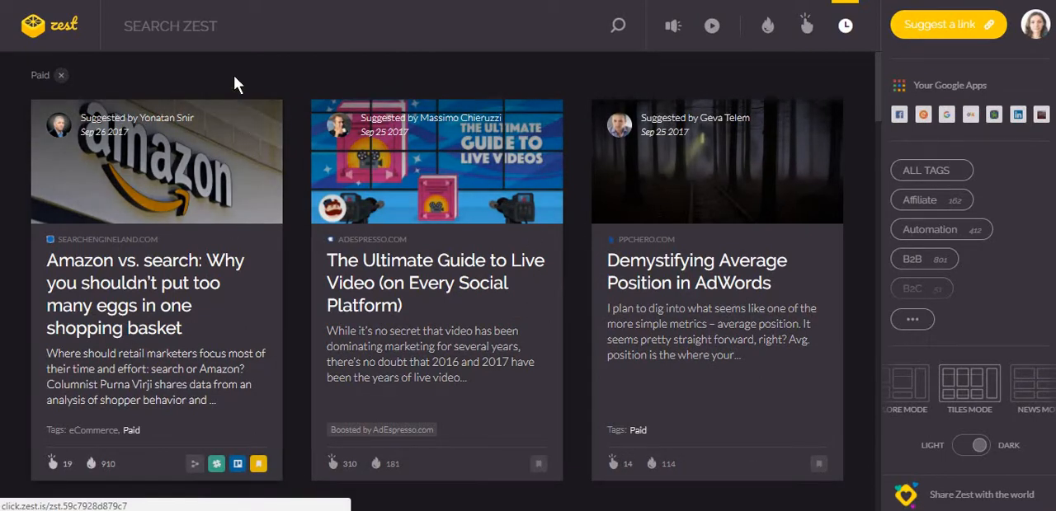
{"action": "mouse_move", "coordinate": [353, 155]}
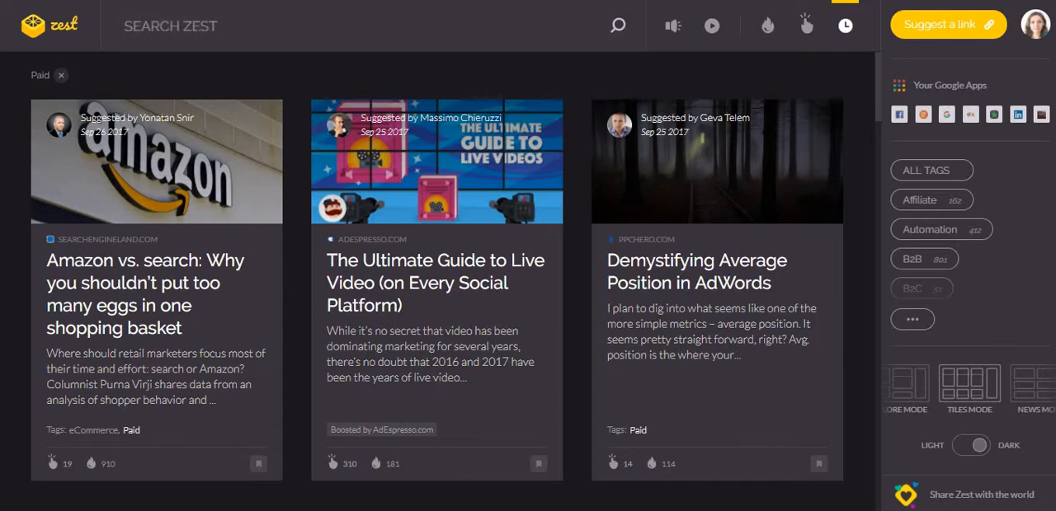
- Search the feed for SEO and narrow the results to audio content
{"action": "type", "text": "SEO"}
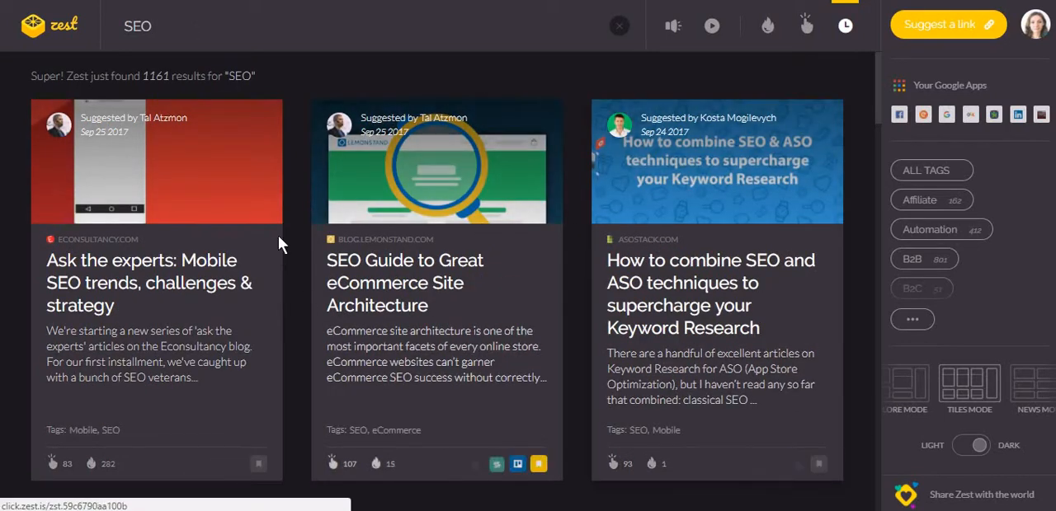
{"action": "scroll", "scroll_direction": "down", "scroll_amount": 3}
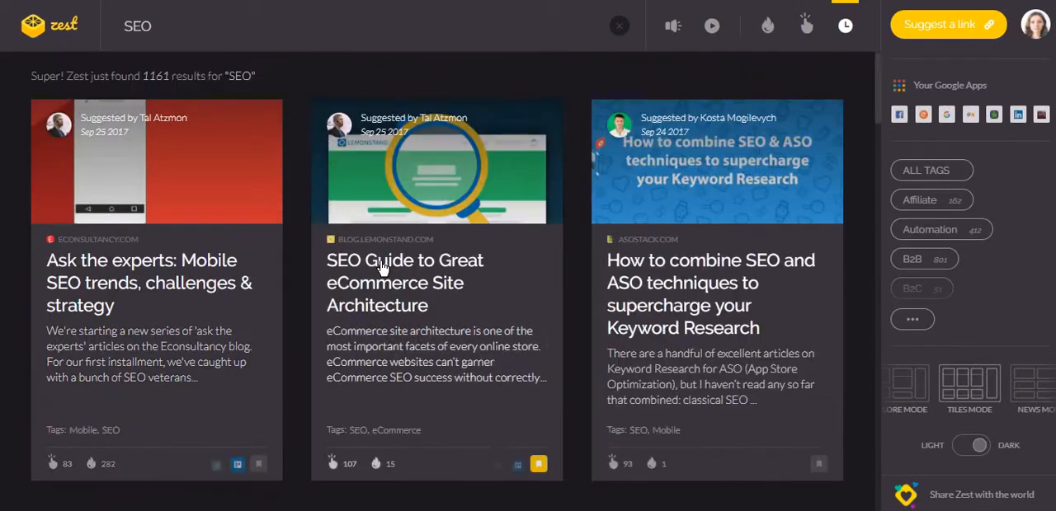
{"action": "mouse_move", "coordinate": [494, 315]}
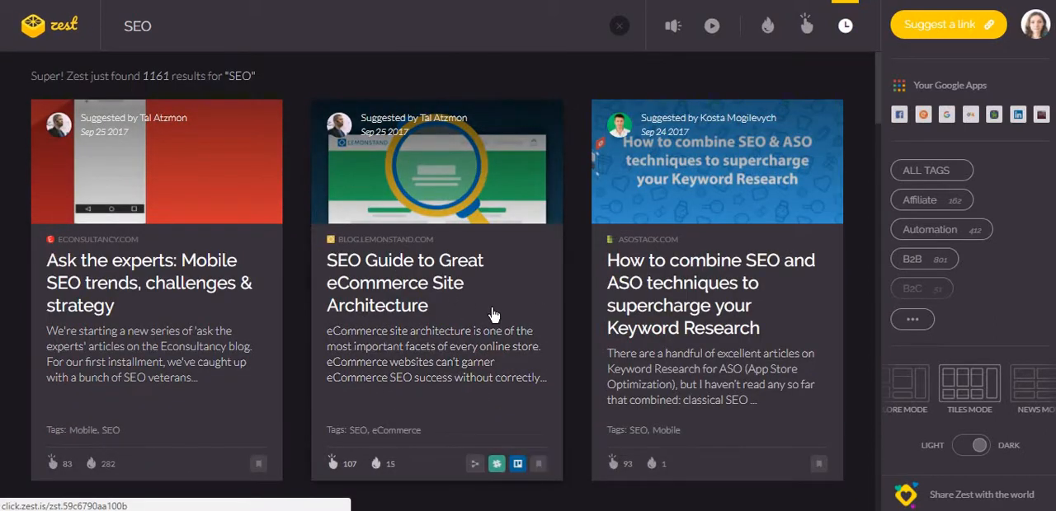
{"action": "mouse_move", "coordinate": [673, 27]}
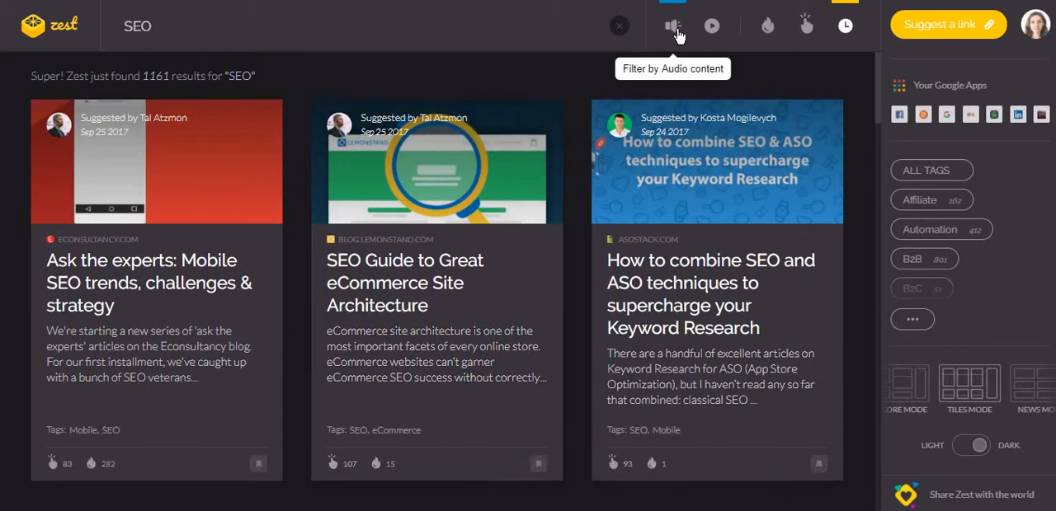
{"action": "left_click", "coordinate": [673, 26]}
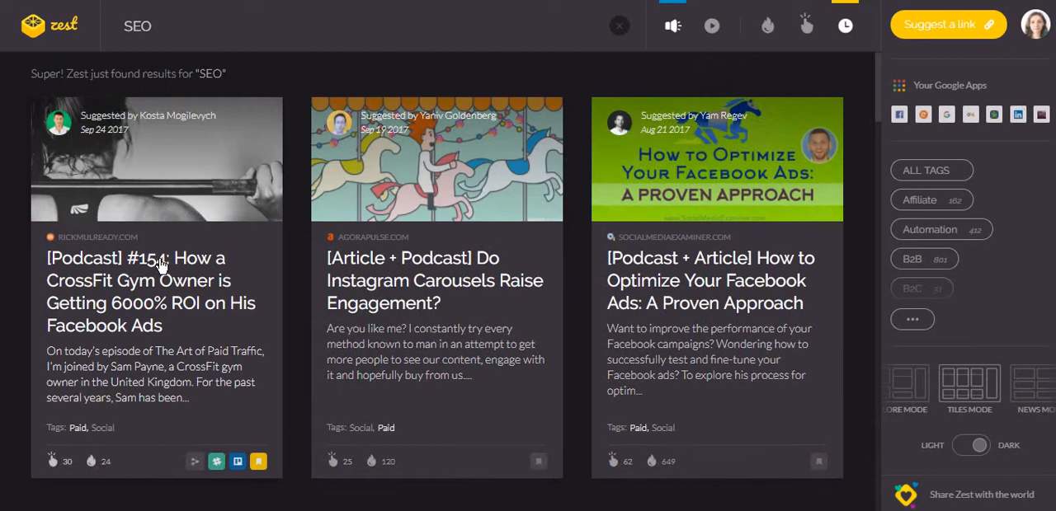
- Switch the SEO results to show video content only and browse them
{"action": "scroll", "scroll_direction": "down", "scroll_amount": 3}
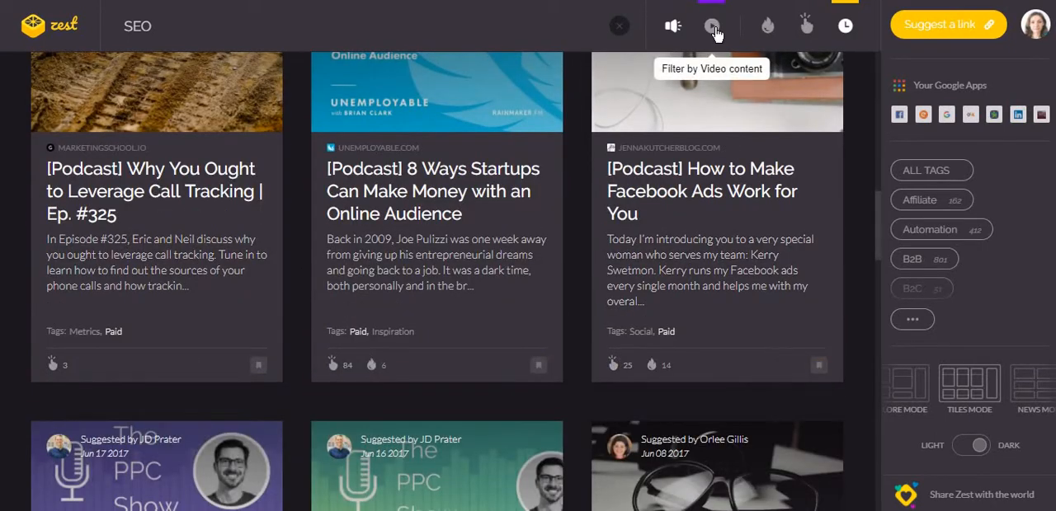
{"action": "left_click", "coordinate": [711, 24]}
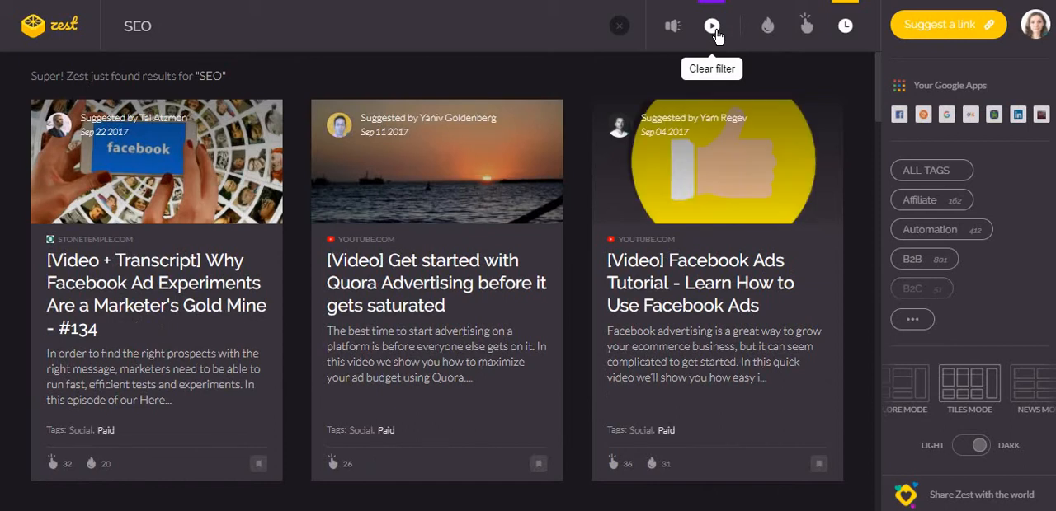
{"action": "scroll", "scroll_direction": "down", "scroll_amount": 3}
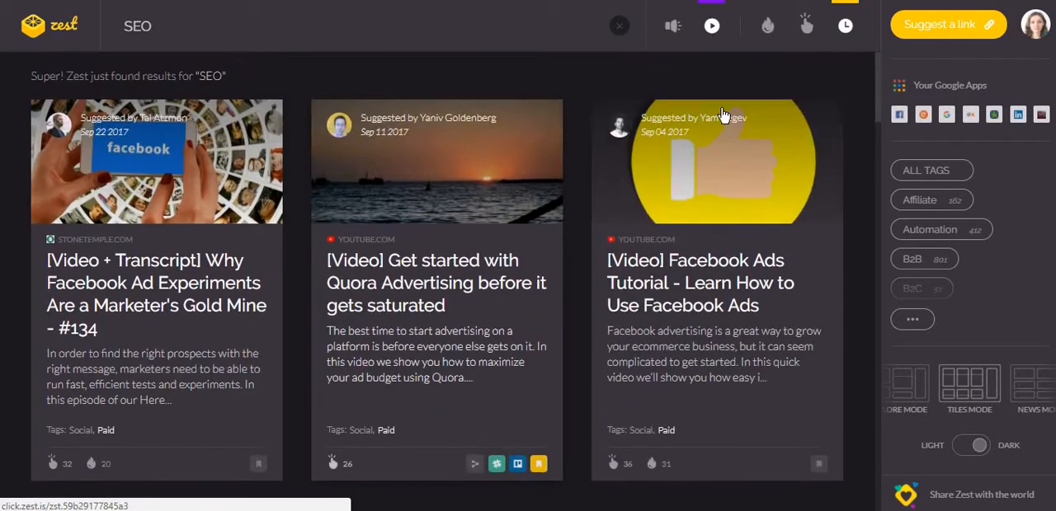
{"action": "mouse_move", "coordinate": [767, 26]}
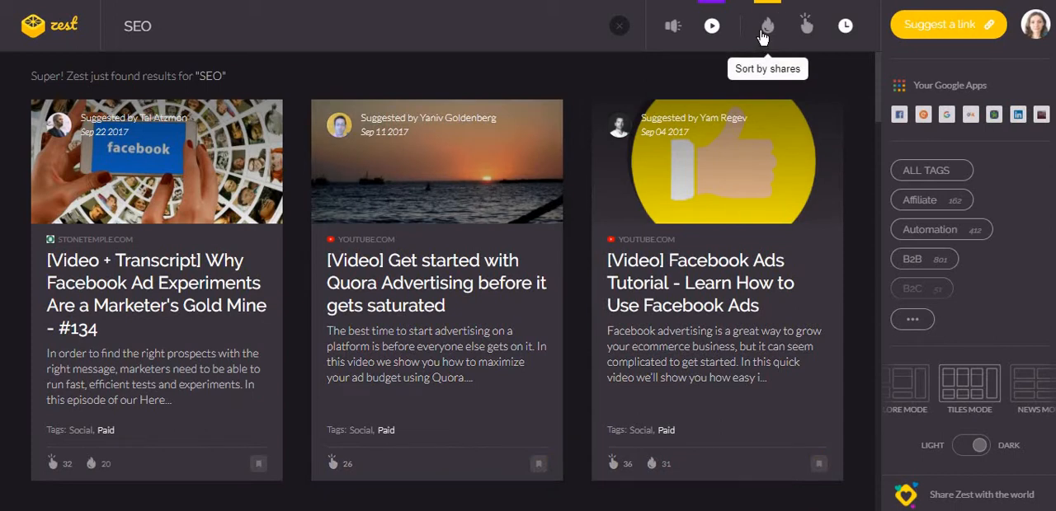
- Sort the SEO results by share count, then show the newest articles first
{"action": "left_click", "coordinate": [762, 23]}
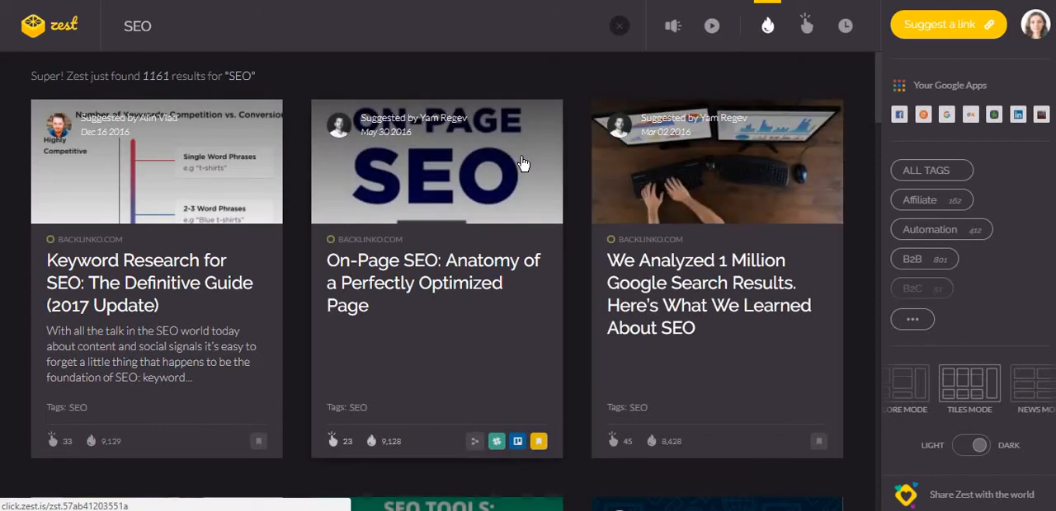
{"action": "scroll", "scroll_direction": "down", "scroll_amount": 3}
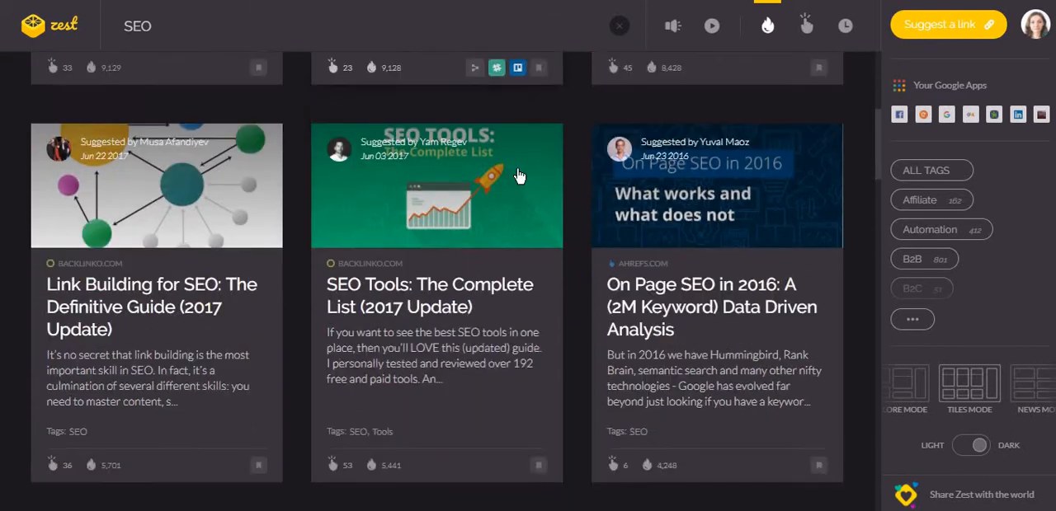
{"action": "scroll", "scroll_direction": "up", "scroll_amount": 3}
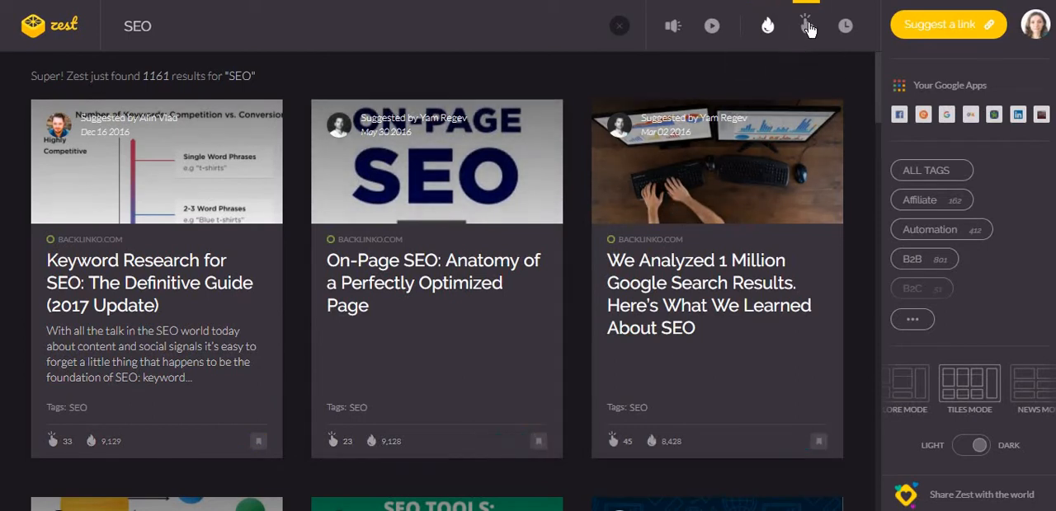
{"action": "mouse_move", "coordinate": [805, 27]}
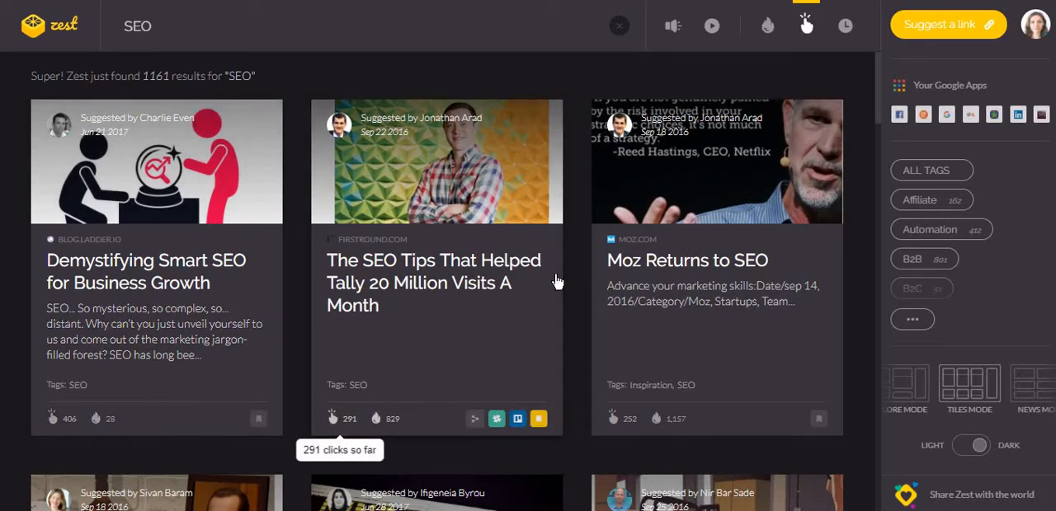
{"action": "left_click", "coordinate": [837, 27]}
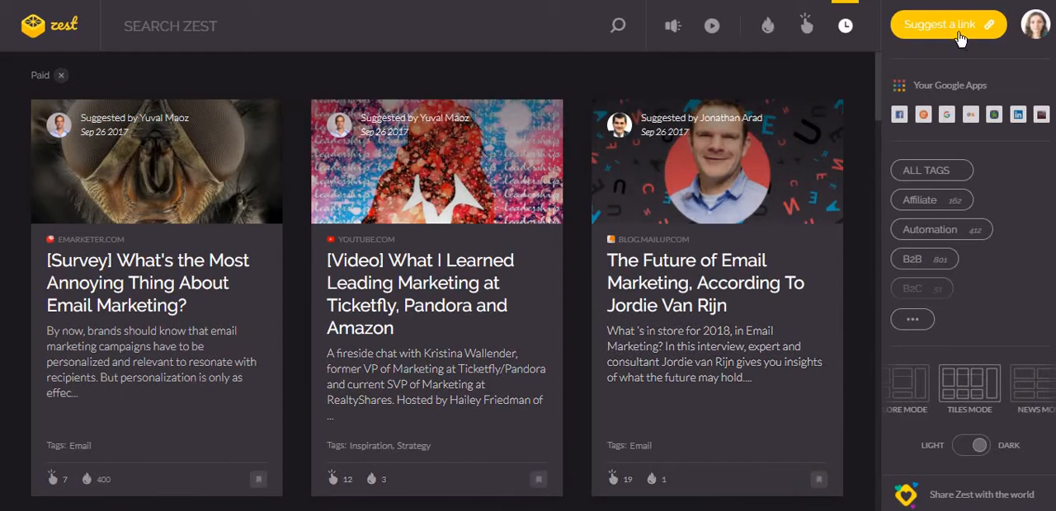
- View the Suggest a link form and dismiss it without submitting
{"action": "left_click", "coordinate": [951, 24]}
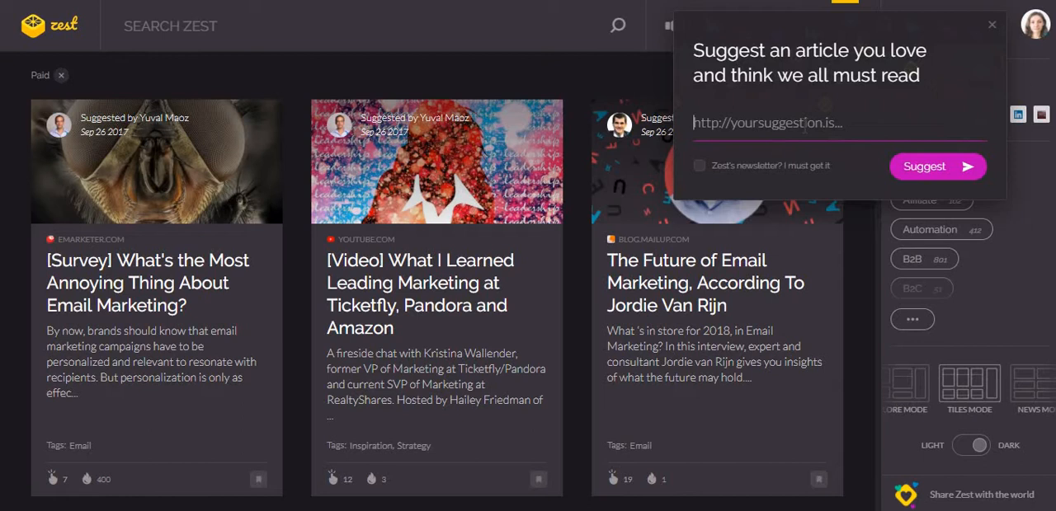
{"action": "mouse_move", "coordinate": [838, 180]}
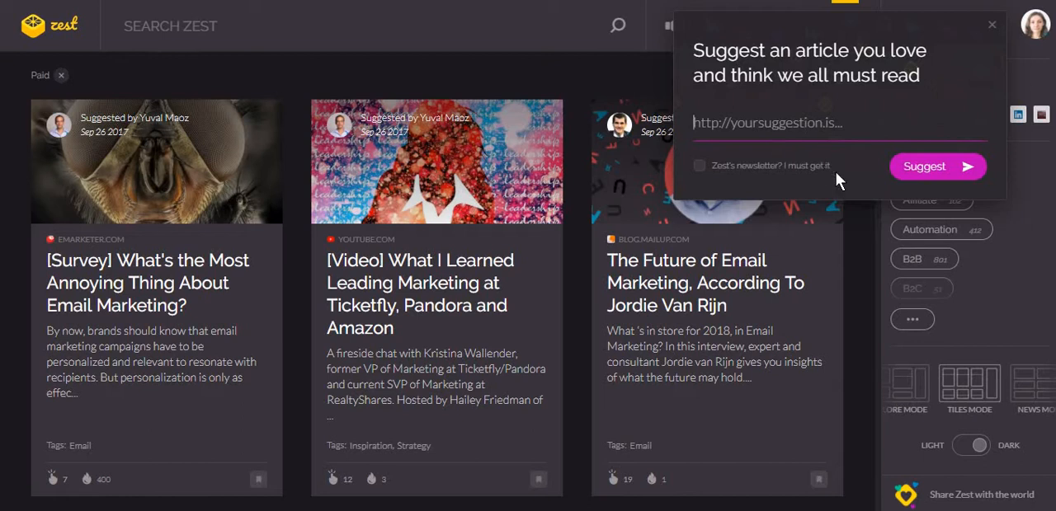
{"action": "left_click", "coordinate": [989, 25]}
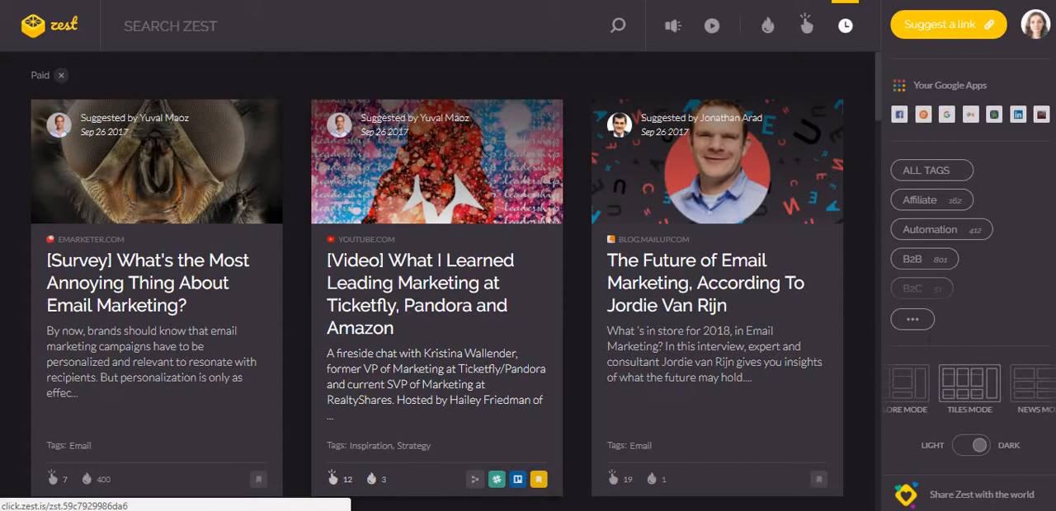
{"action": "mouse_move", "coordinate": [456, 323]}
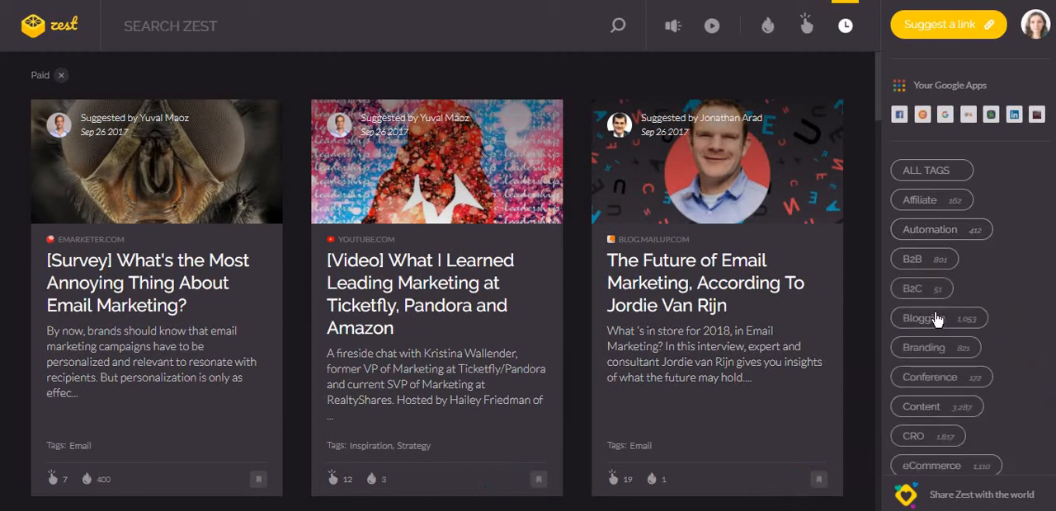
- Add the Content tag to the feed filter and browse the filtered articles
{"action": "scroll", "scroll_direction": "down", "scroll_amount": 3}
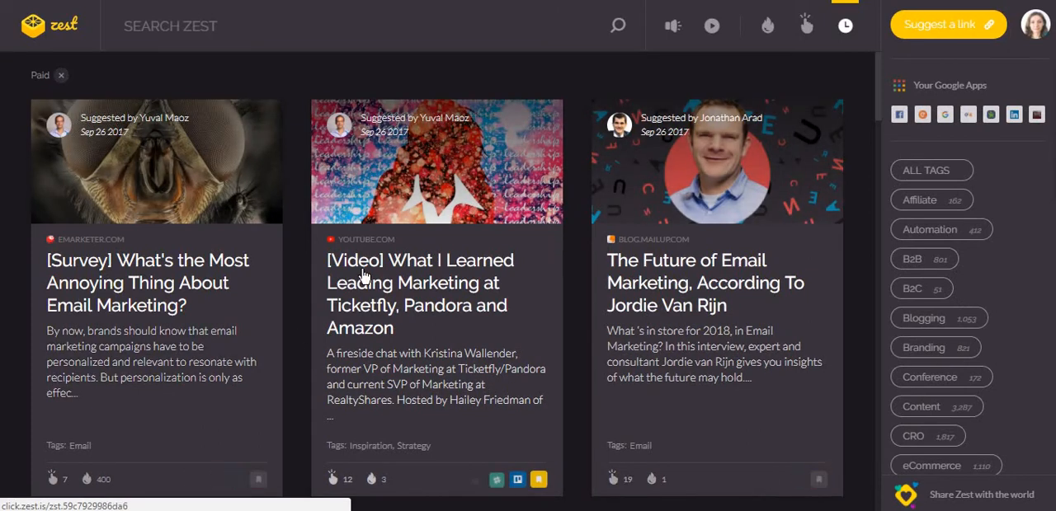
{"action": "scroll", "scroll_direction": "down", "scroll_amount": 3}
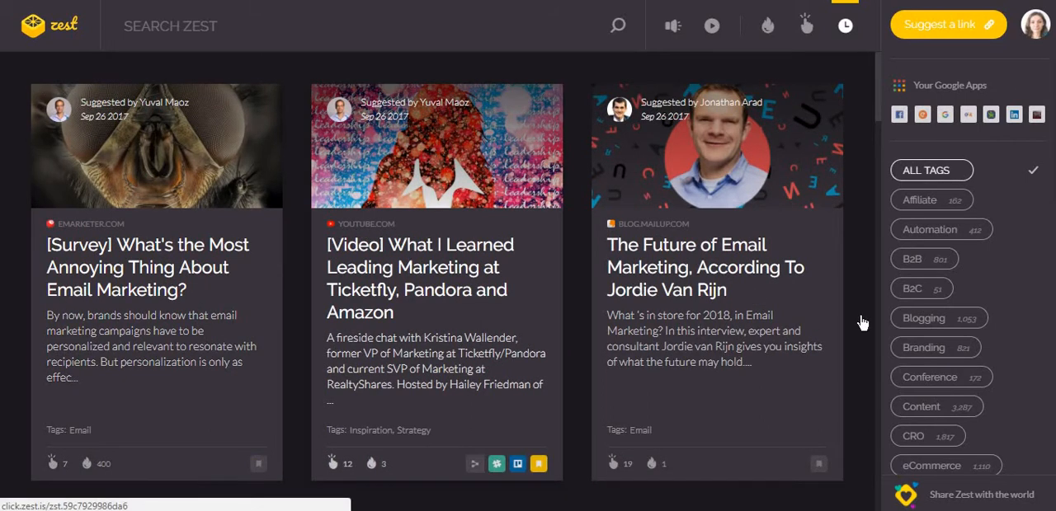
{"action": "scroll", "scroll_direction": "down", "scroll_amount": 3}
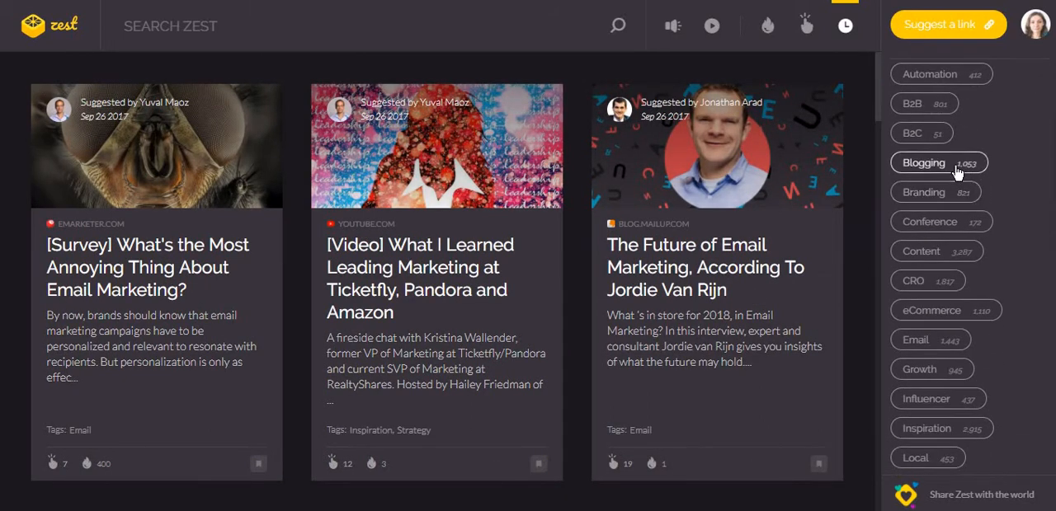
{"action": "left_click", "coordinate": [922, 251]}
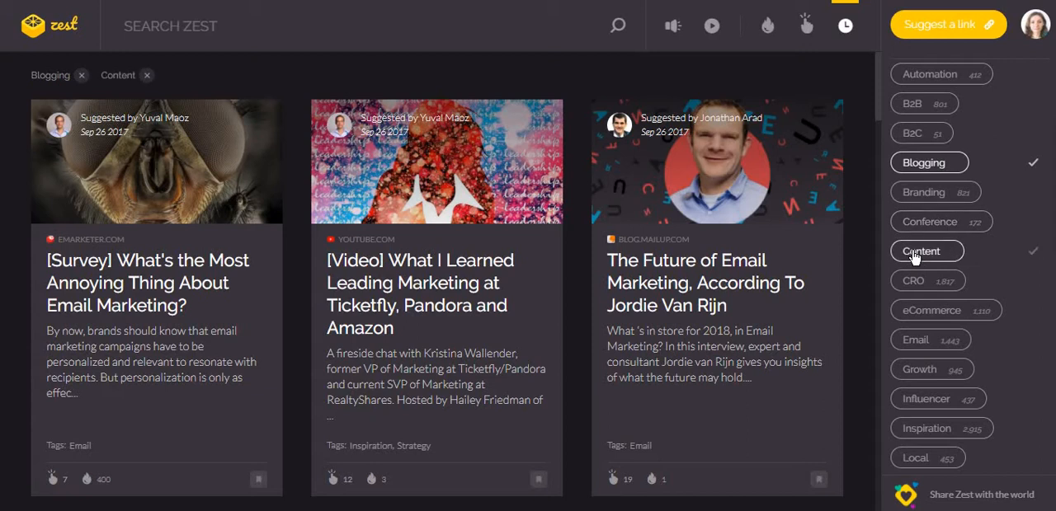
{"action": "scroll", "scroll_direction": "down", "scroll_amount": 3}
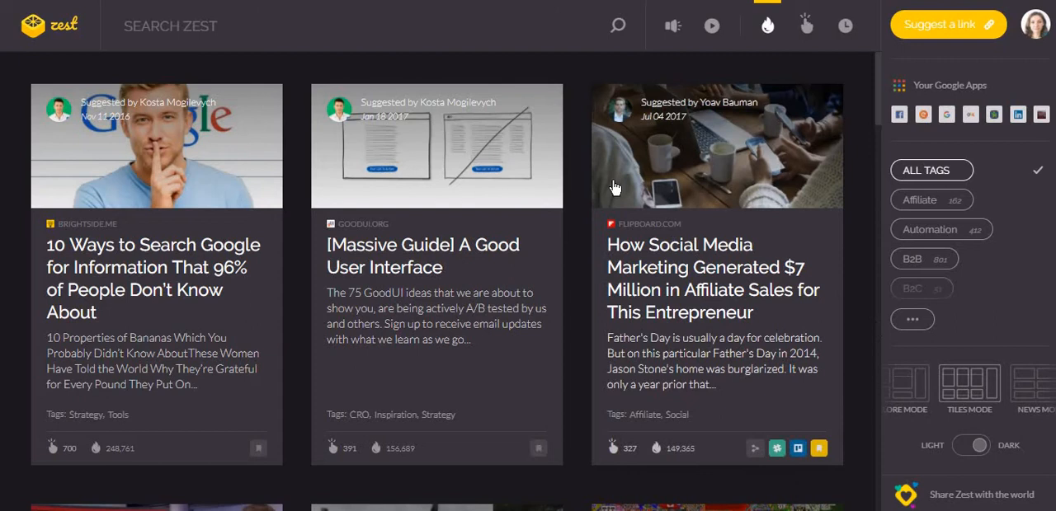
{"action": "scroll", "scroll_direction": "down", "scroll_amount": 3}
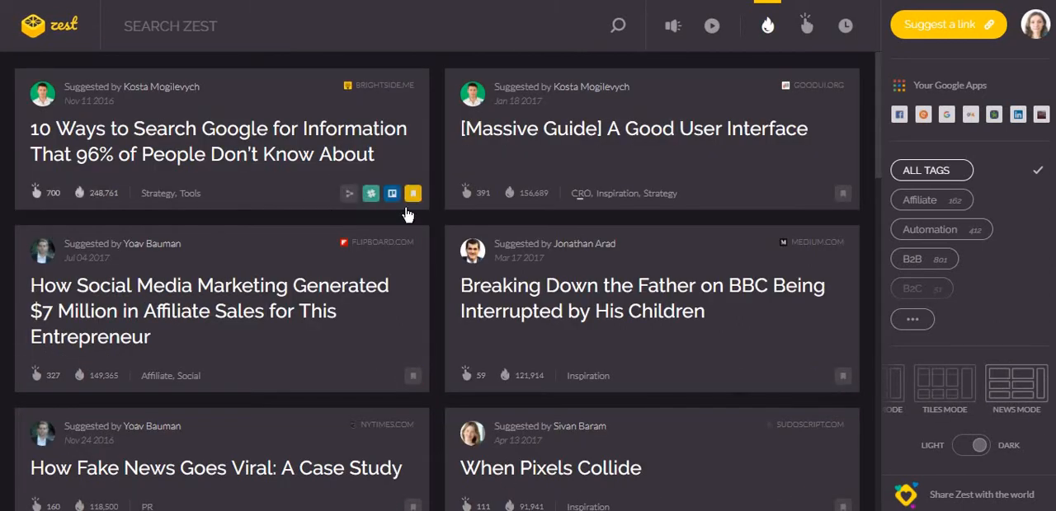
- Scroll down through the popular-articles feed in the explore layout
{"action": "scroll", "scroll_direction": "down", "scroll_amount": 3}
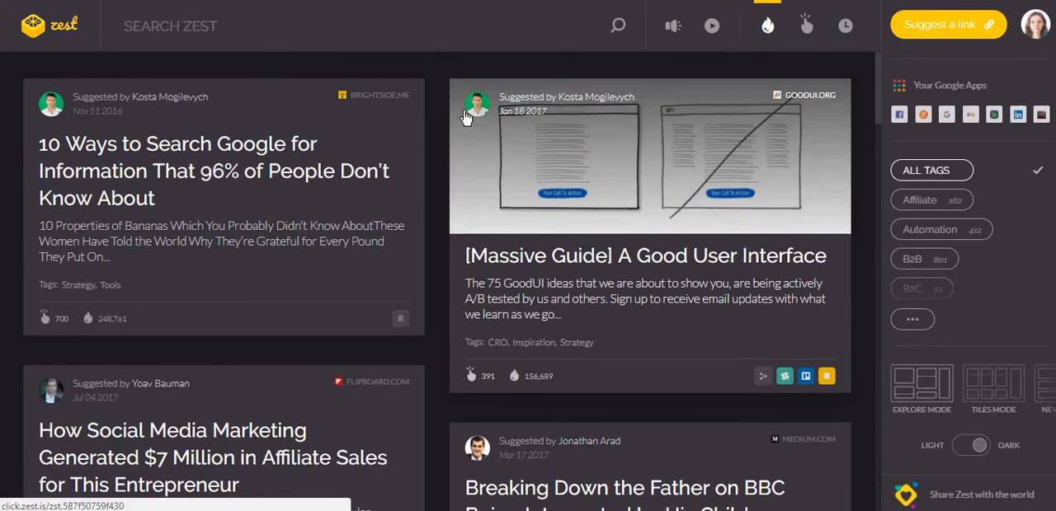
{"action": "scroll", "scroll_direction": "down", "scroll_amount": 3}
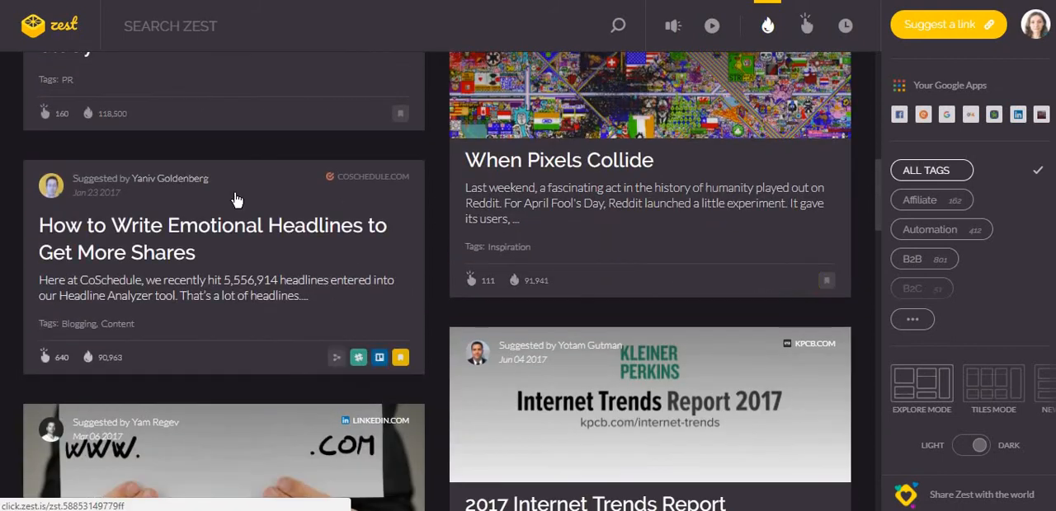
{"action": "scroll", "scroll_direction": "down", "scroll_amount": 3}
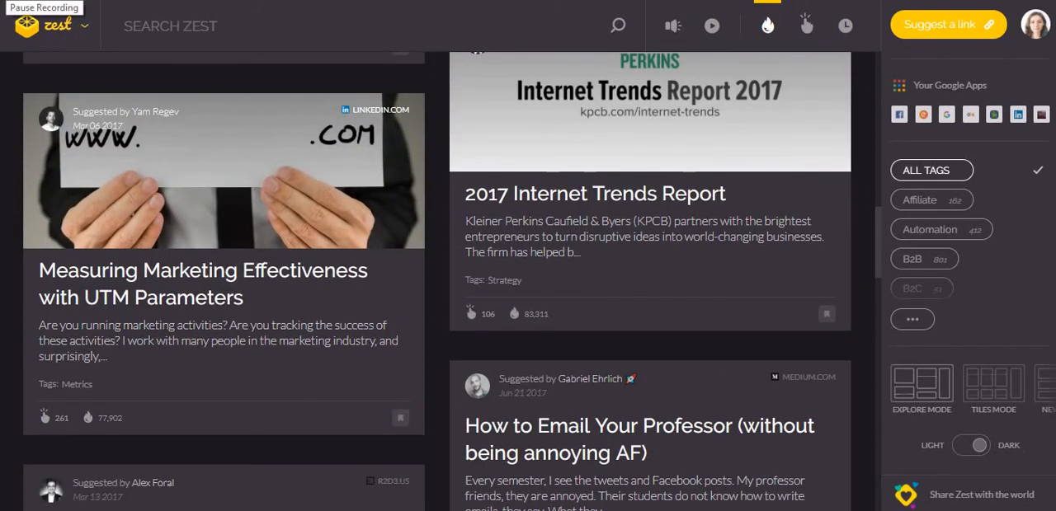
{"action": "mouse_move", "coordinate": [711, 368]}
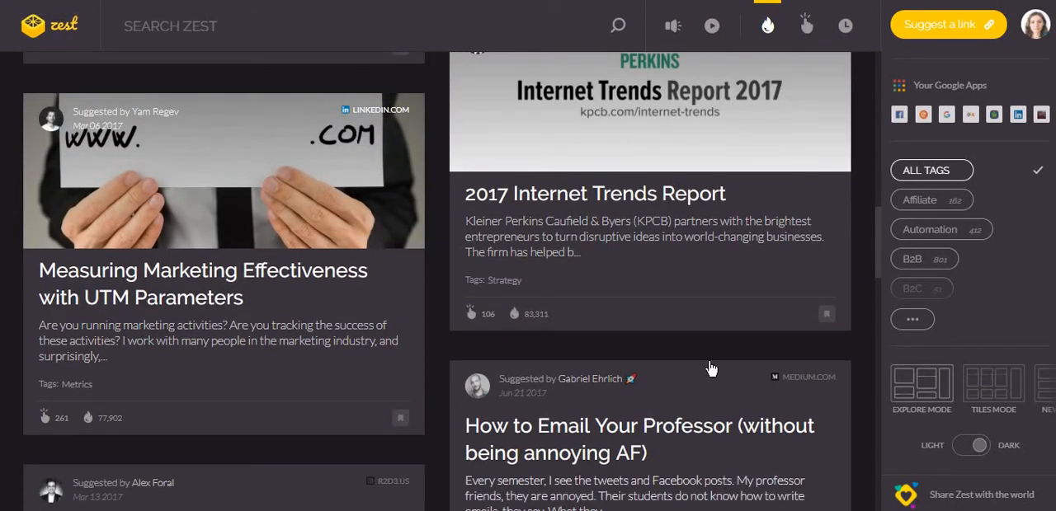
{"action": "scroll", "scroll_direction": "down", "scroll_amount": 3}
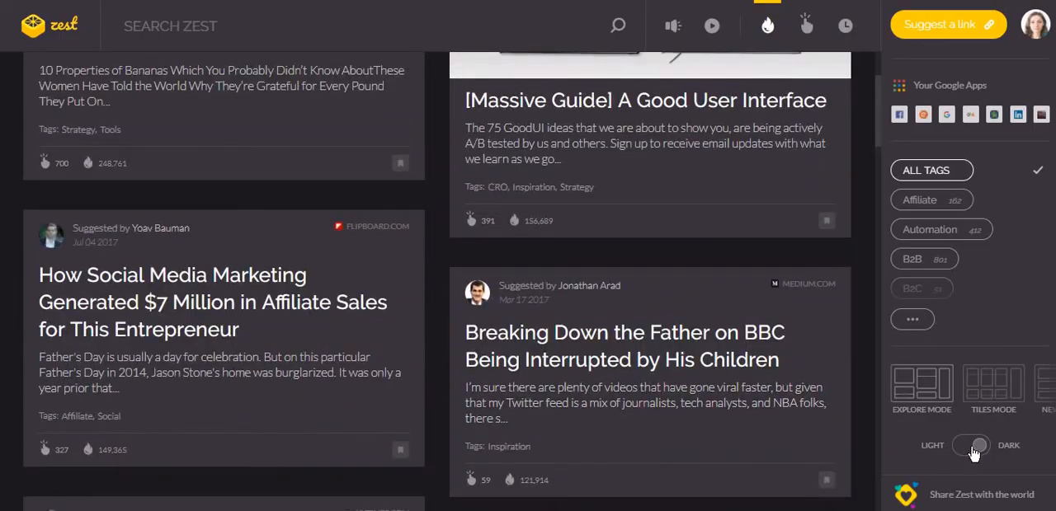
{"action": "left_click", "coordinate": [970, 445]}
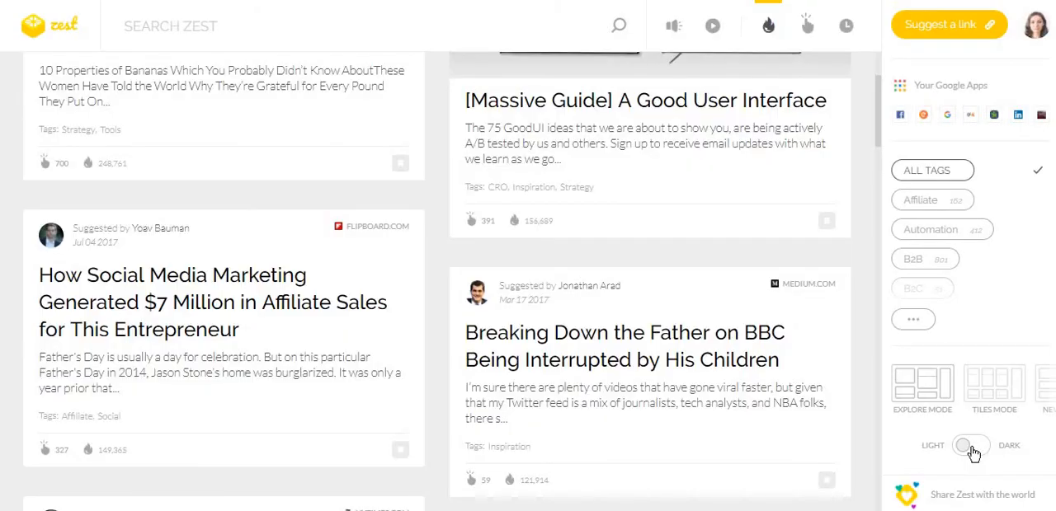
{"action": "left_click", "coordinate": [968, 445]}
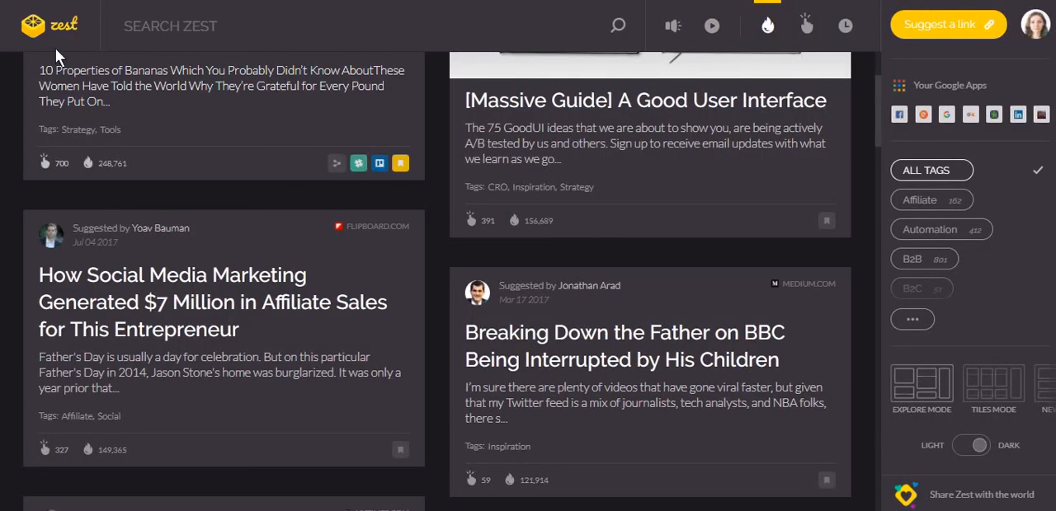
- Show the Zest main menu with home, contact, privacy, terms and uninstall entries
{"action": "left_click", "coordinate": [50, 25]}
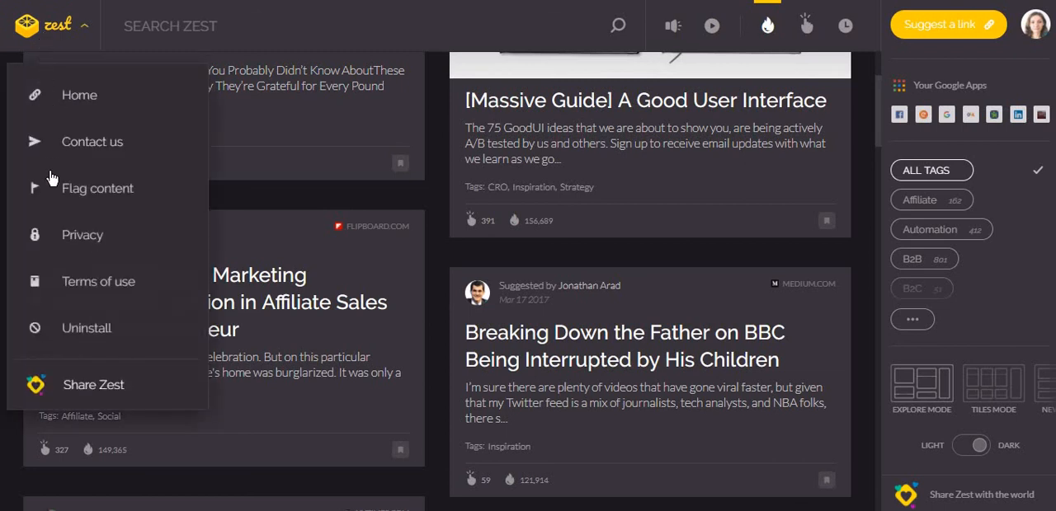
{"action": "mouse_move", "coordinate": [79, 339]}
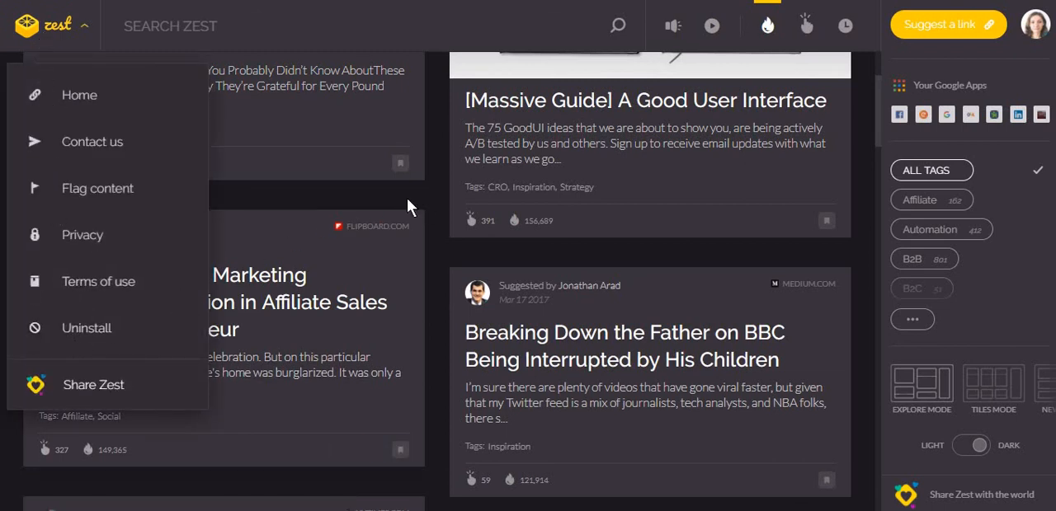
{"action": "mouse_move", "coordinate": [33, 9]}
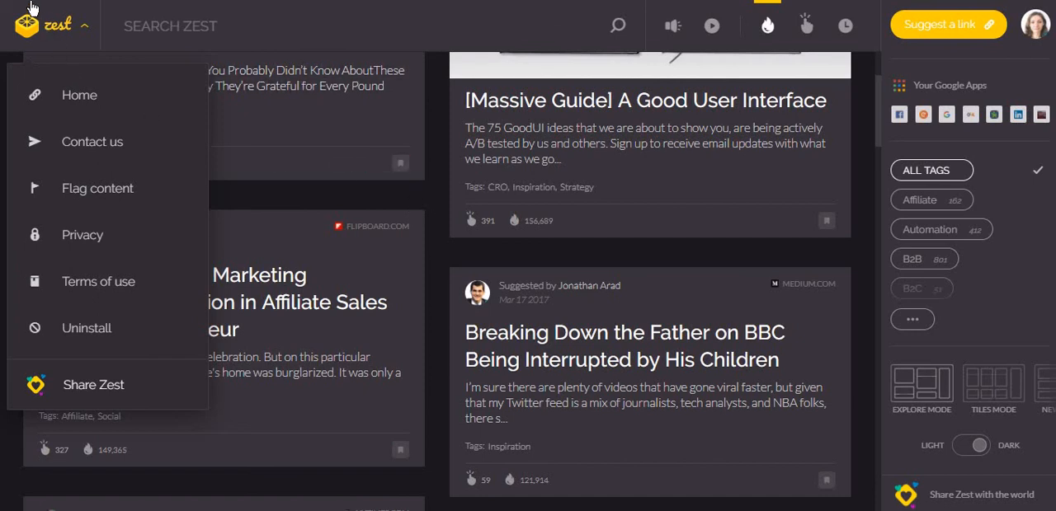